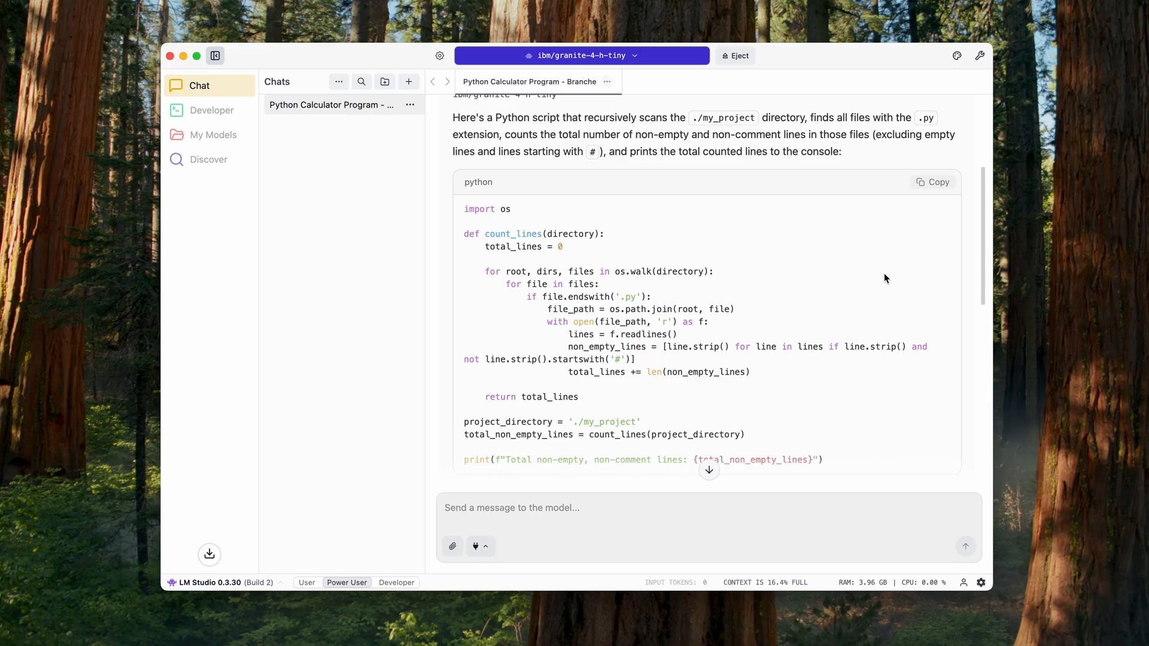
Show the model settings sidebar beside the chat with Speculative Decoding expanded.
left_click(212, 135)
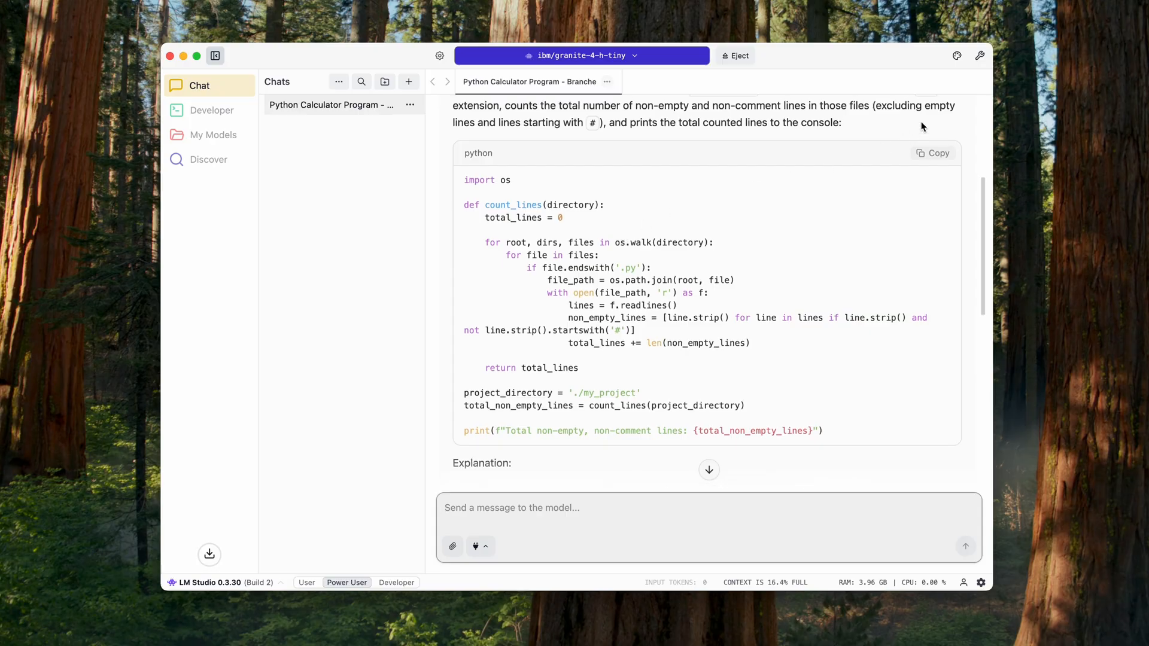
left_click(978, 55)
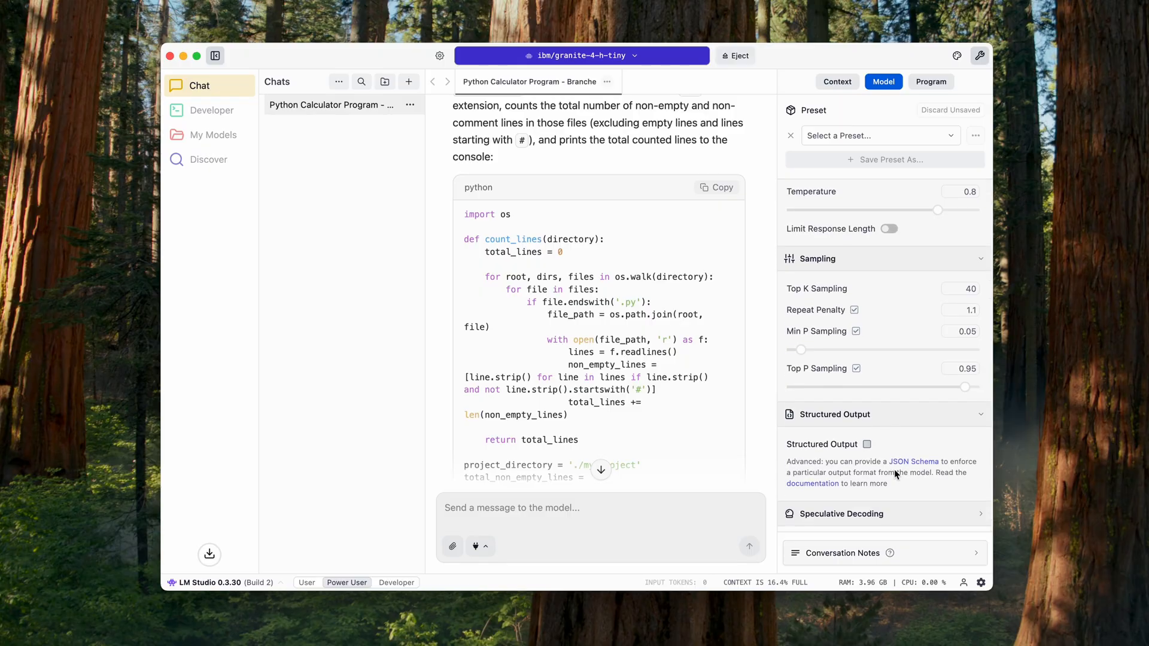
left_click(840, 513)
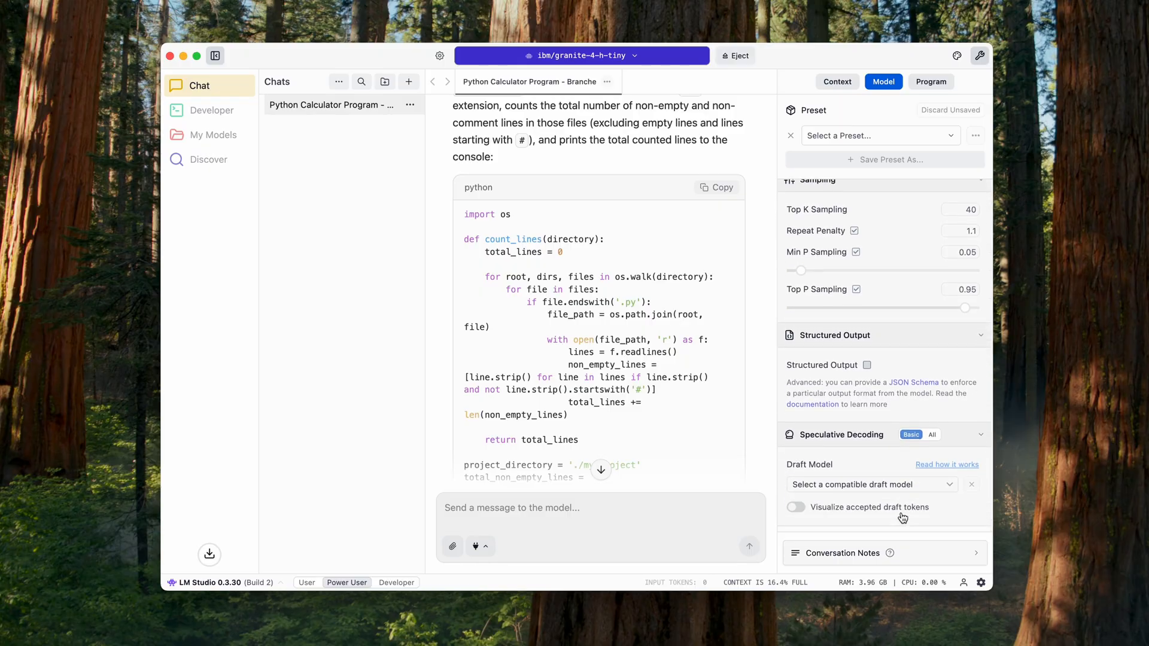